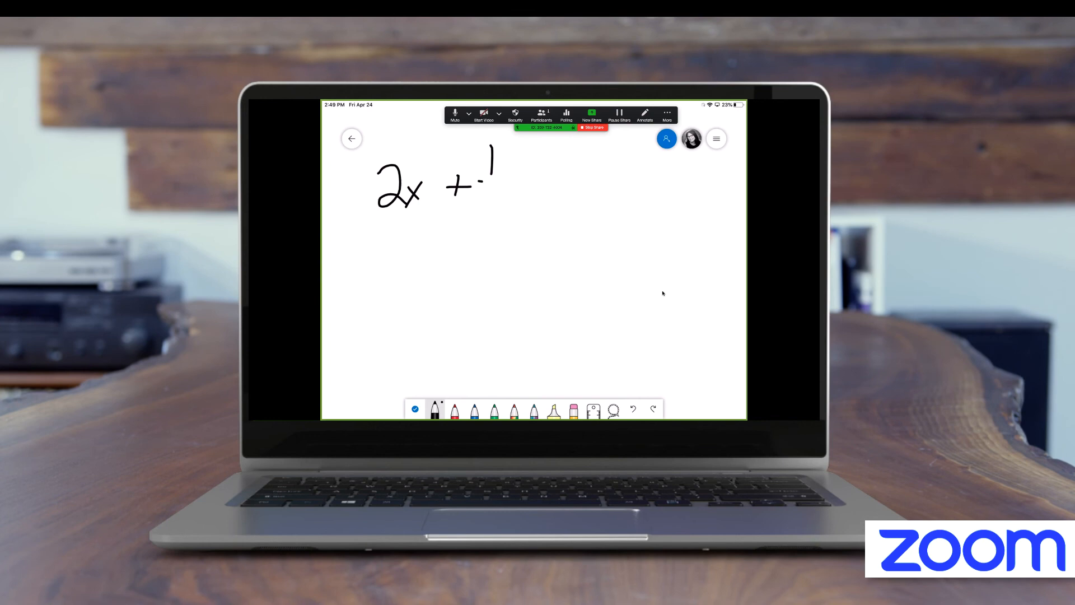
# Handwrite 1/4 = 3/5 after the existing 2x + with the black pen.
pyautogui.moveTo(480, 200); pyautogui.dragTo(538, 178)
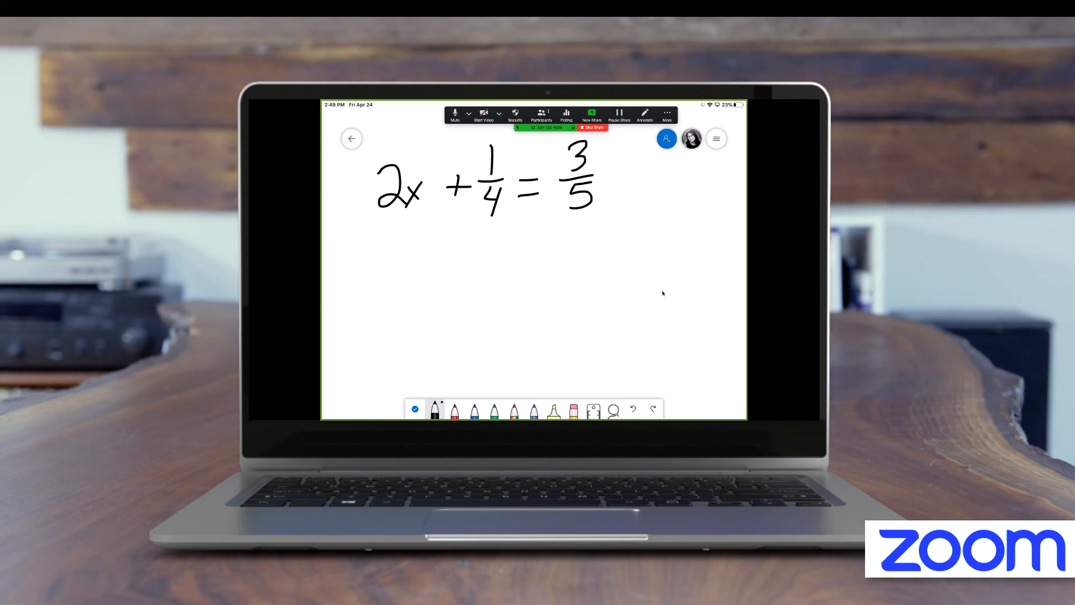
pyautogui.moveTo(381, 247); pyautogui.dragTo(388, 295)
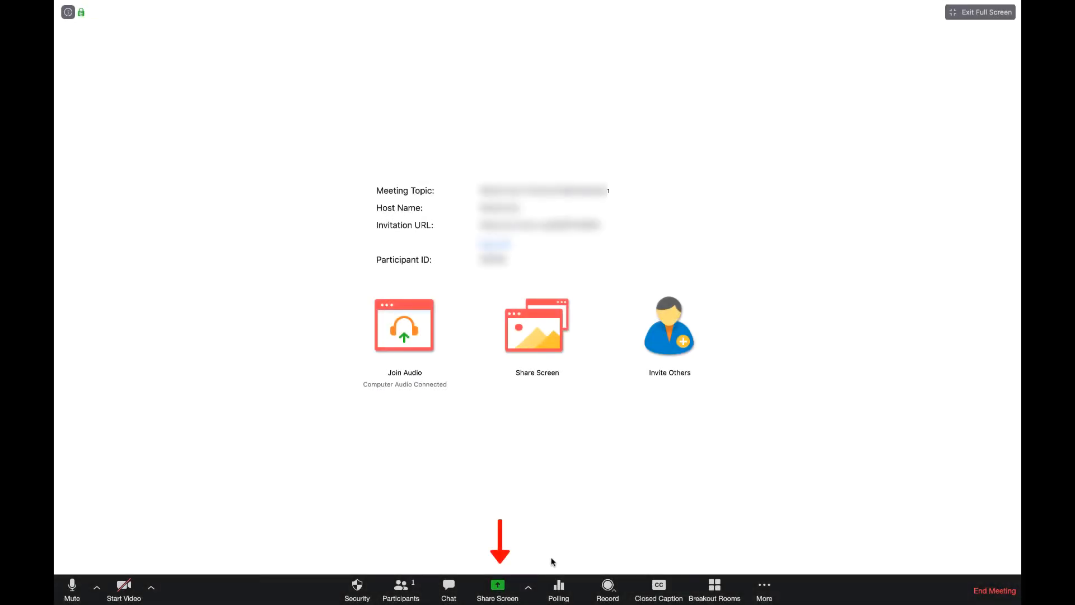
# Share an iPhone/iPad via AirPlay source into the meeting and install the required plugin.
pyautogui.click(497, 590)
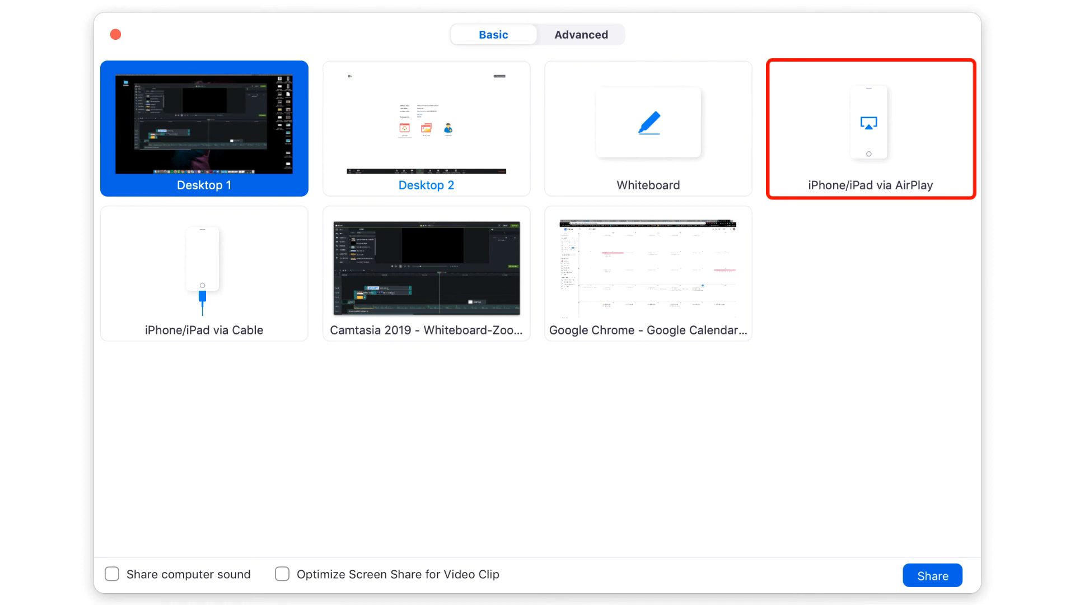
pyautogui.click(869, 128)
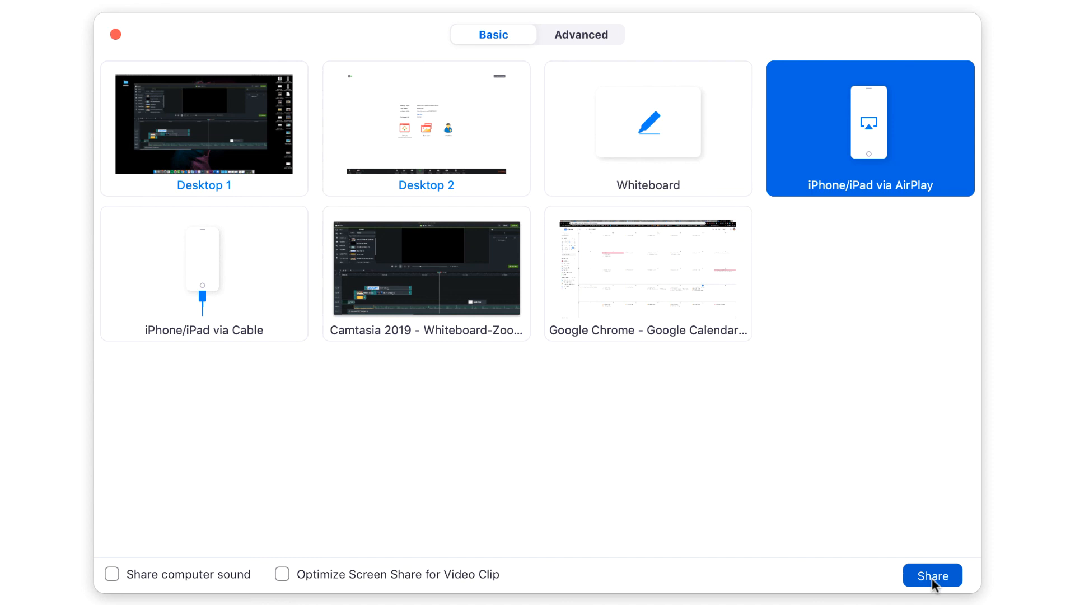
pyautogui.click(932, 576)
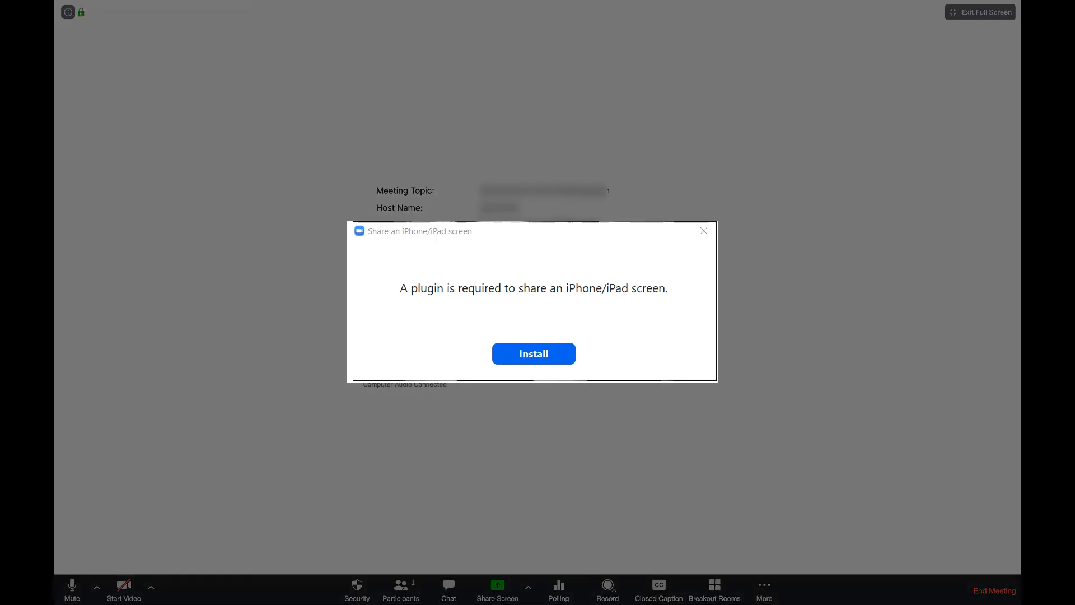
pyautogui.click(533, 353)
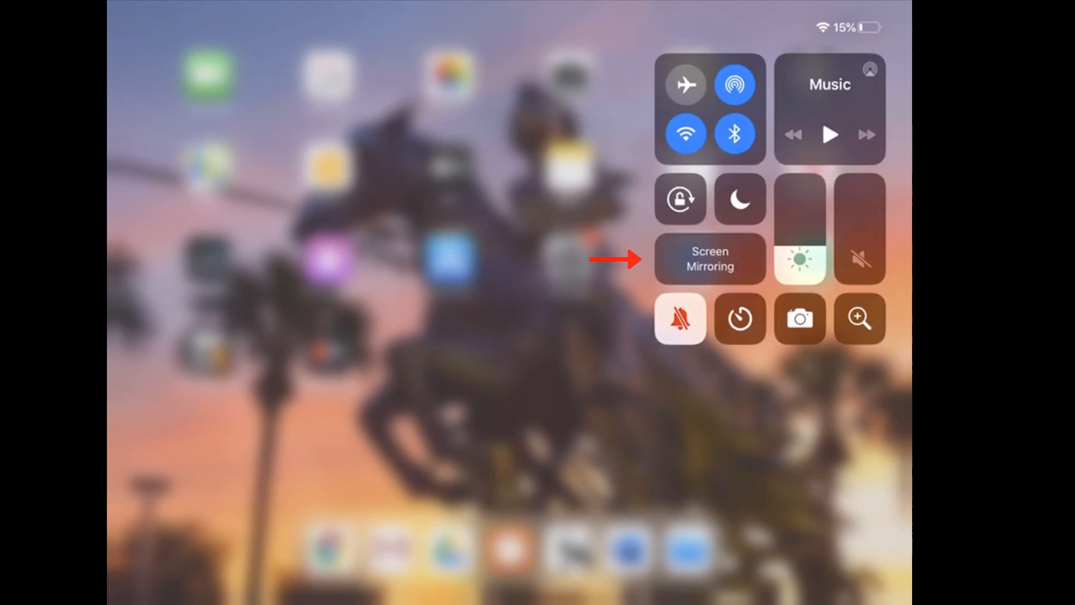
# Turn on Screen Mirroring from Control Center, targeting the Zoom computer.
pyautogui.click(710, 259)
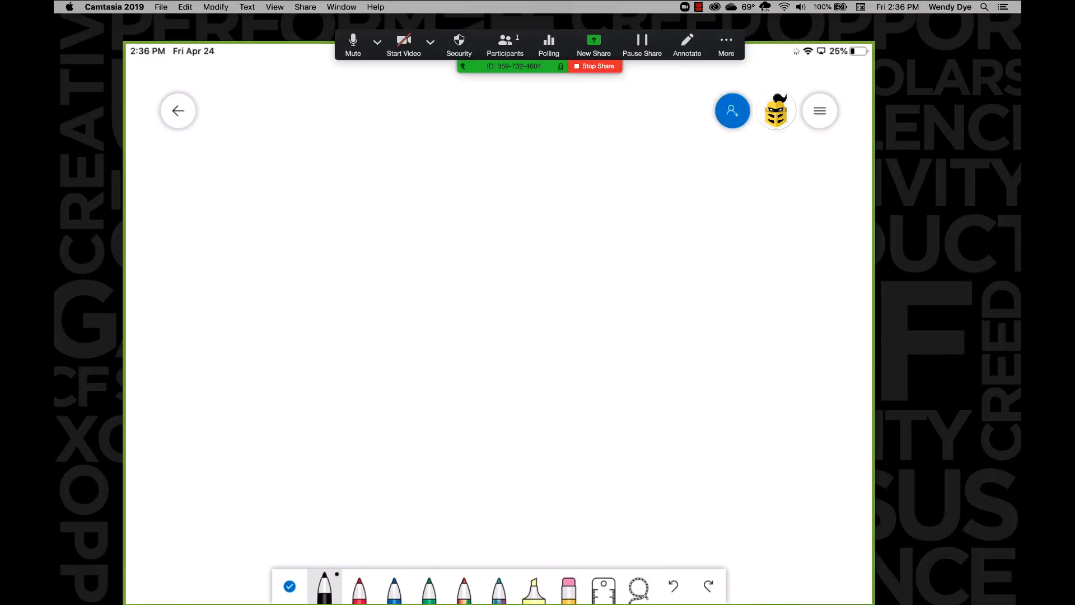
# Handwrite 2x + at the top left of the mirrored blank board.
pyautogui.moveTo(226, 184); pyautogui.dragTo(261, 236)
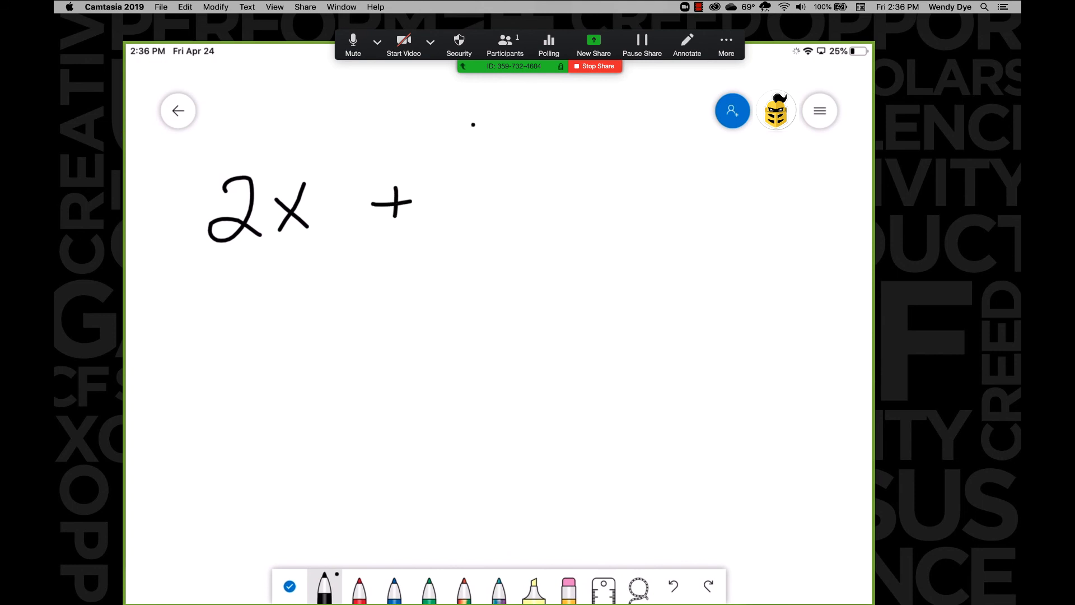
pyautogui.moveTo(473, 137); pyautogui.dragTo(473, 236)
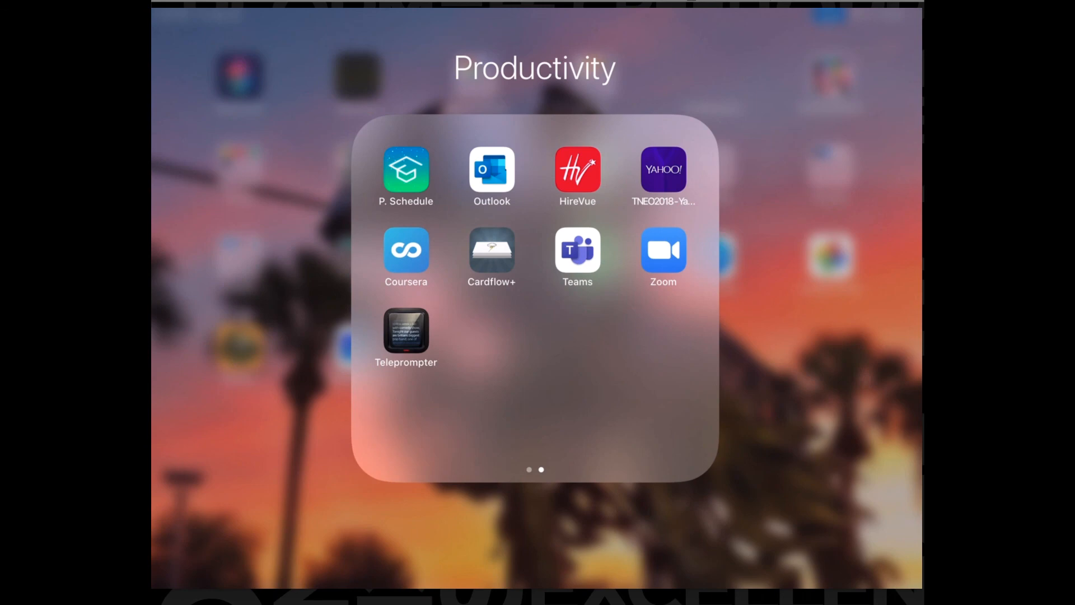
# Launch Zoom from the Productivity folder and reach the Meeting ID field for joining.
pyautogui.click(663, 248)
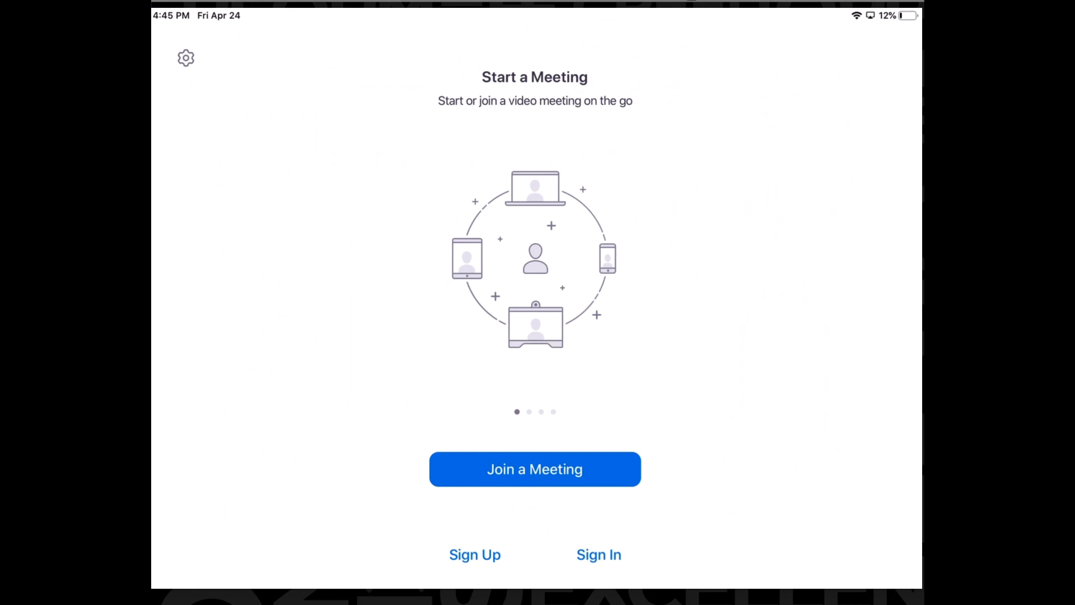
pyautogui.click(534, 470)
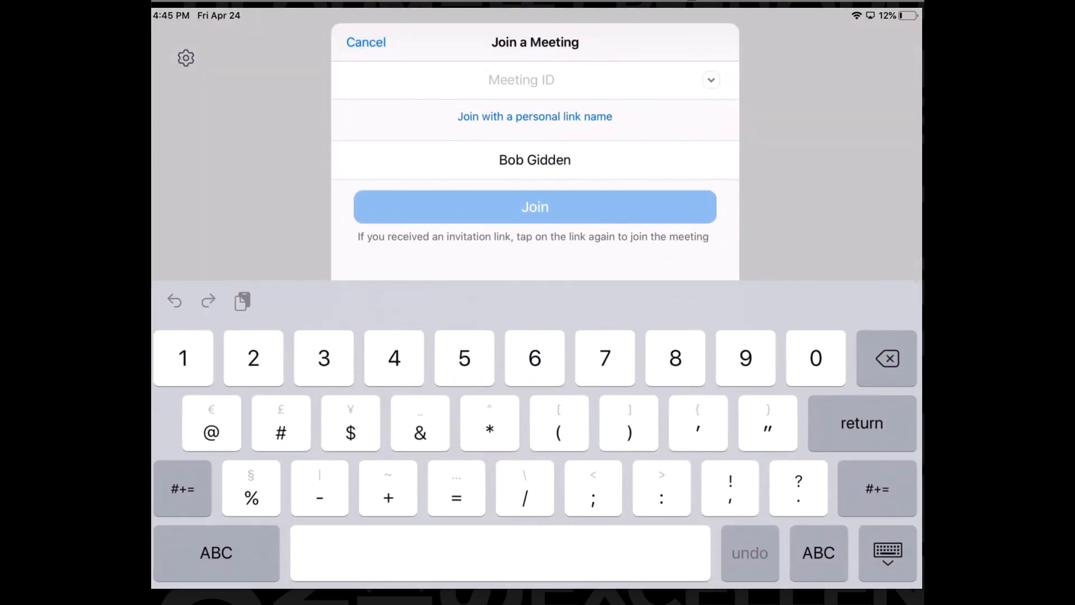
pyautogui.click(534, 206)
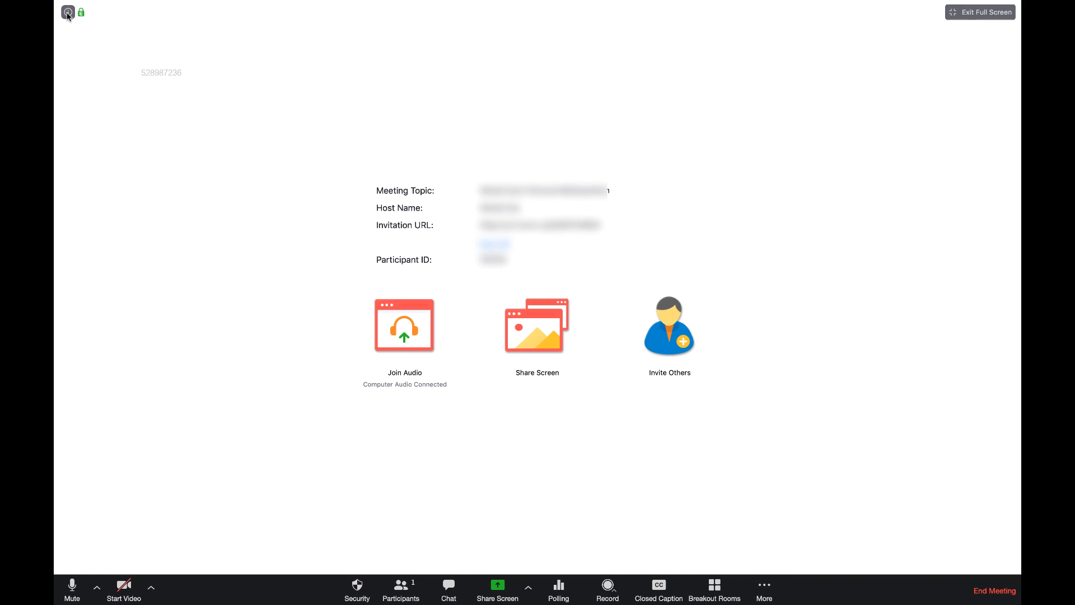
# Show the desktop meeting's ID and invite details so the iPad can join.
pyautogui.click(69, 12)
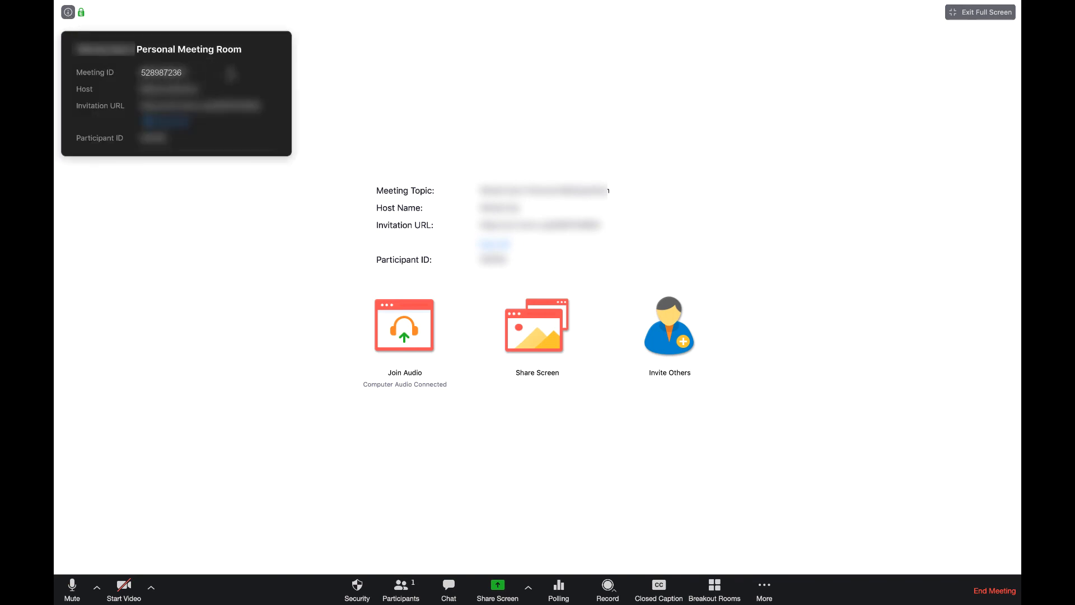
pyautogui.click(404, 325)
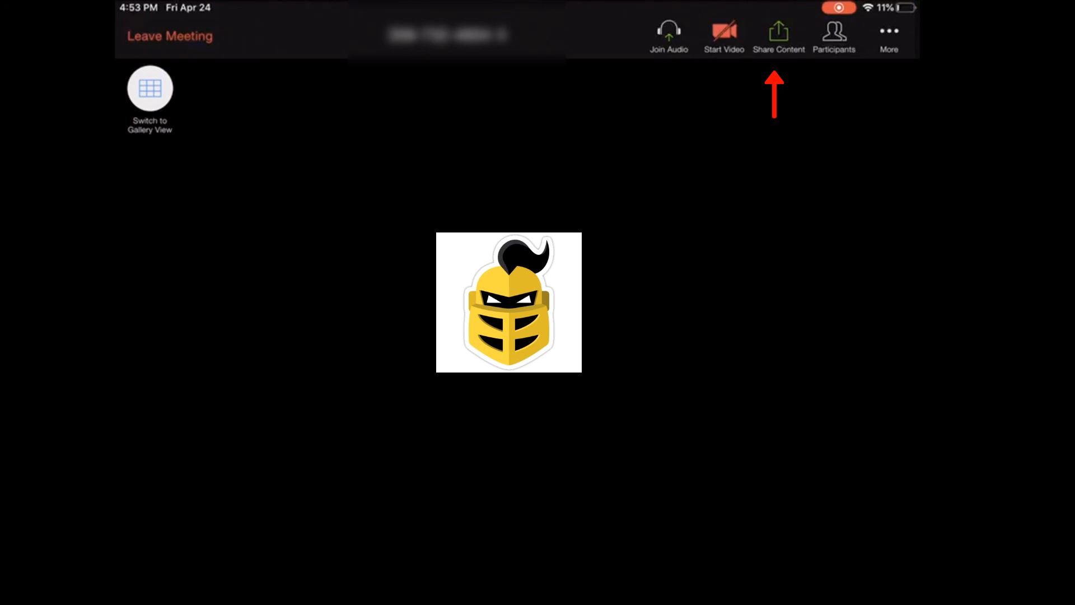
# Share the iPad's screen into the joined meeting via Share Content.
pyautogui.click(779, 33)
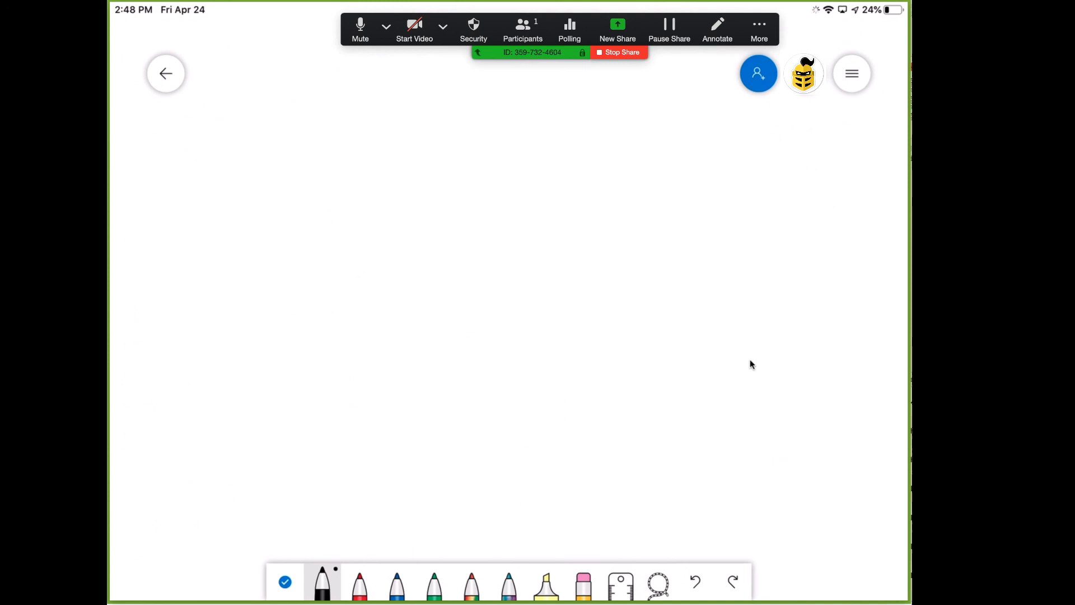
# Handwrite 2x + 1/4 at the top left of the newly shared board.
pyautogui.moveTo(213, 129); pyautogui.dragTo(220, 219)
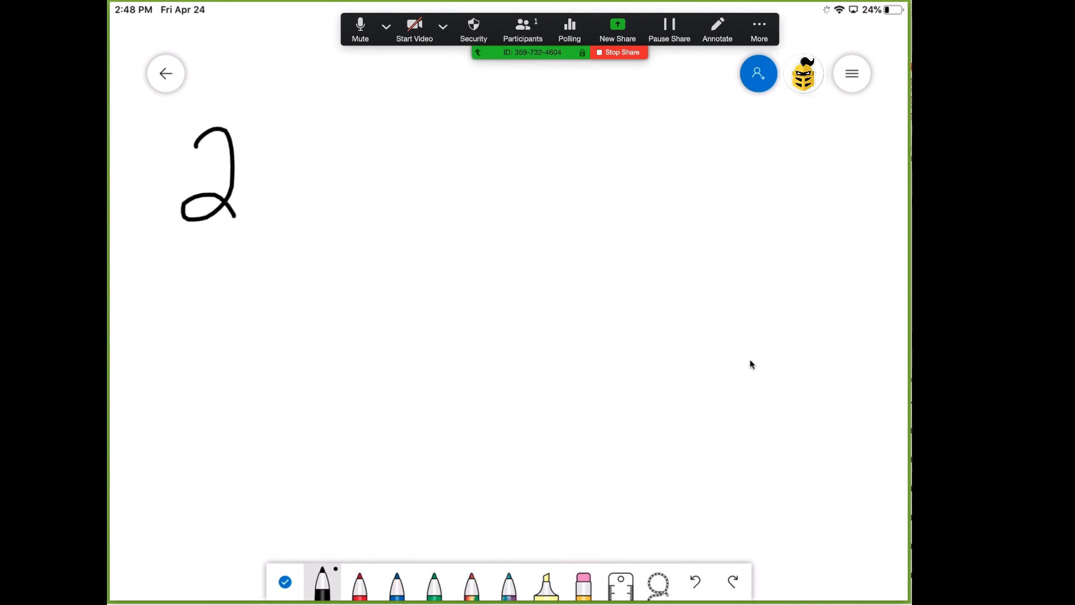
pyautogui.moveTo(250, 168); pyautogui.dragTo(281, 213)
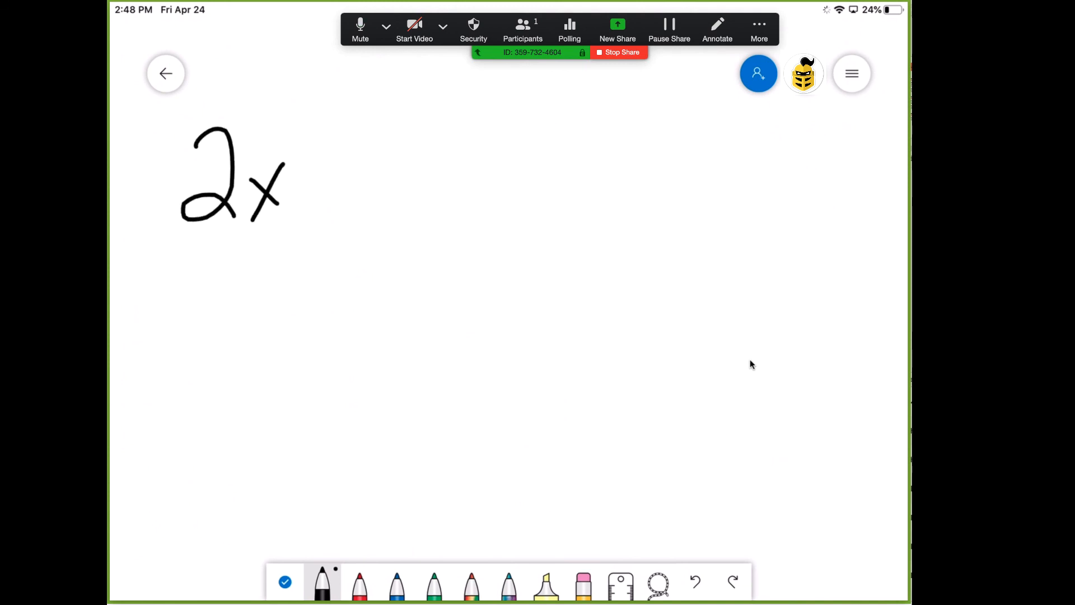
pyautogui.moveTo(329, 185); pyautogui.dragTo(422, 89)
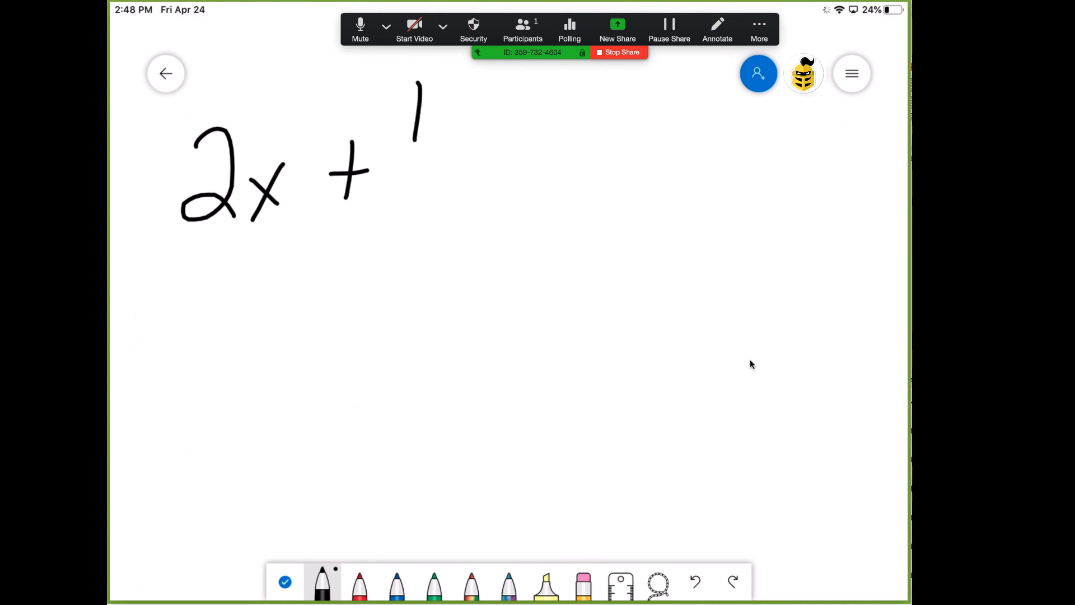
pyautogui.moveTo(388, 158); pyautogui.dragTo(418, 226)
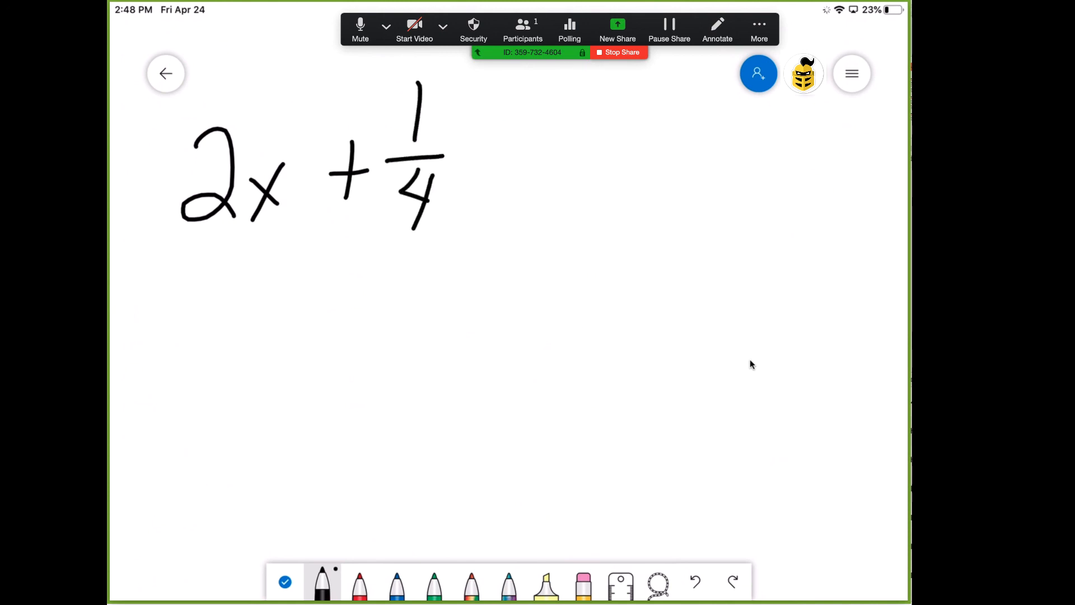